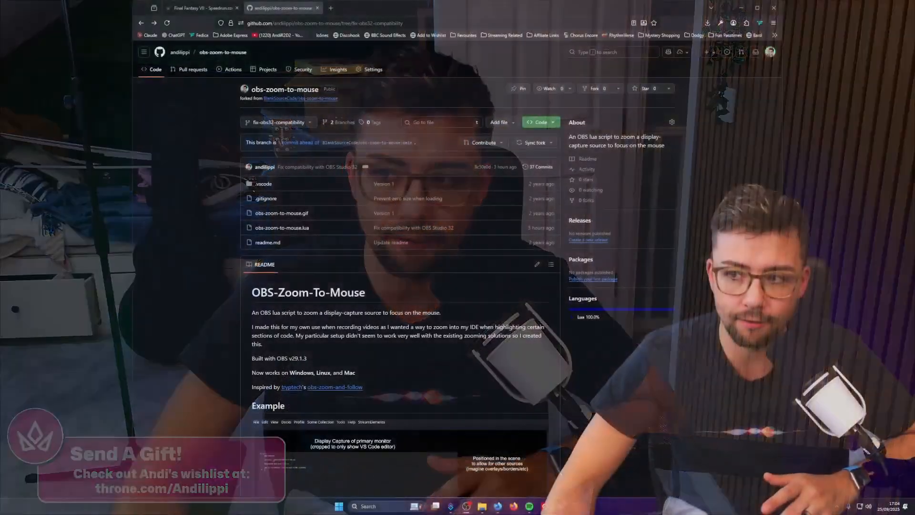
Reveal the Code panel with the Local clone and Download ZIP choices for obs-zoom-to-mouse
scroll("down", 3)
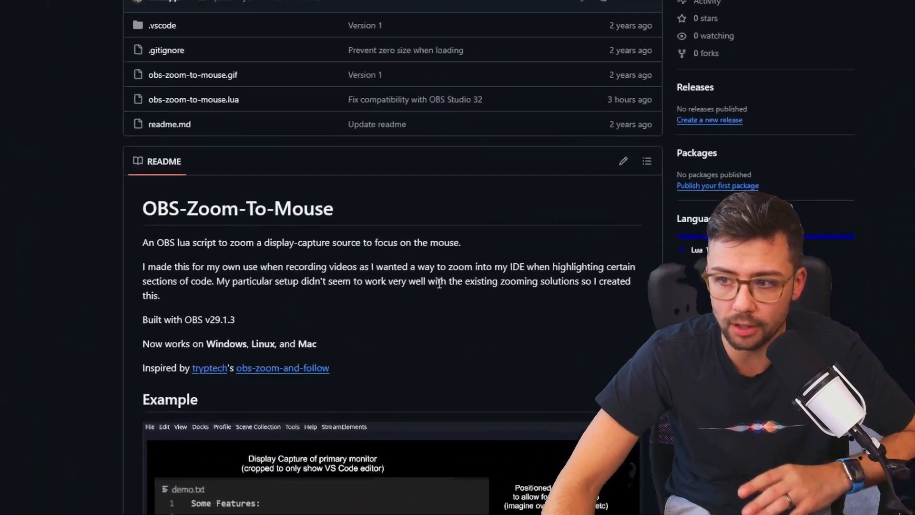
scroll("down", 3)
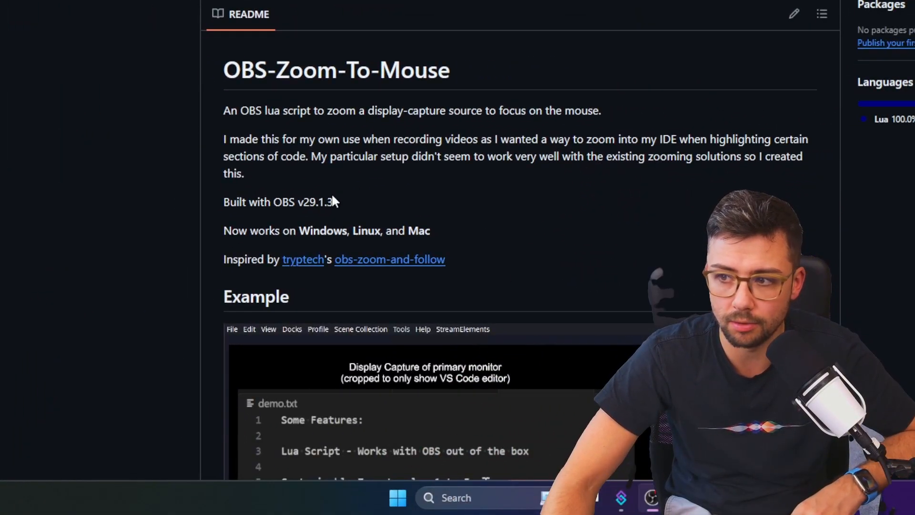
scroll("up", 3)
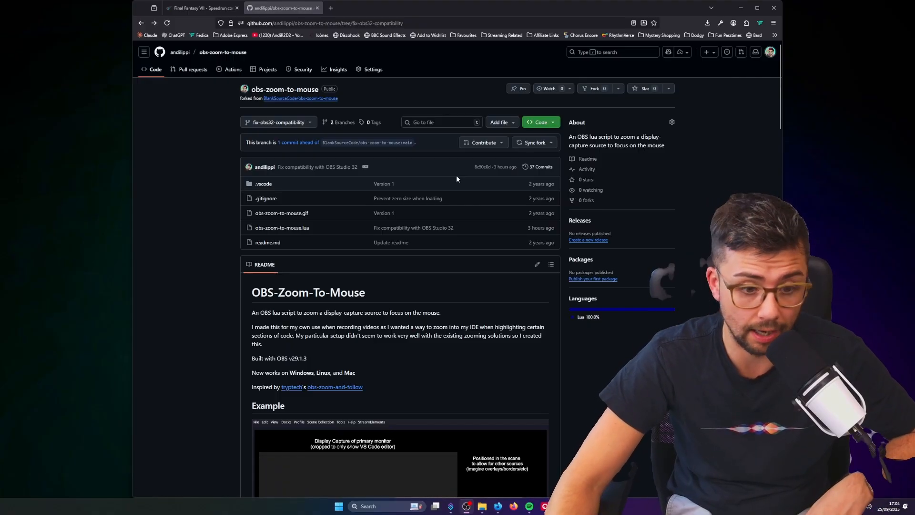
mouse_move(283, 228)
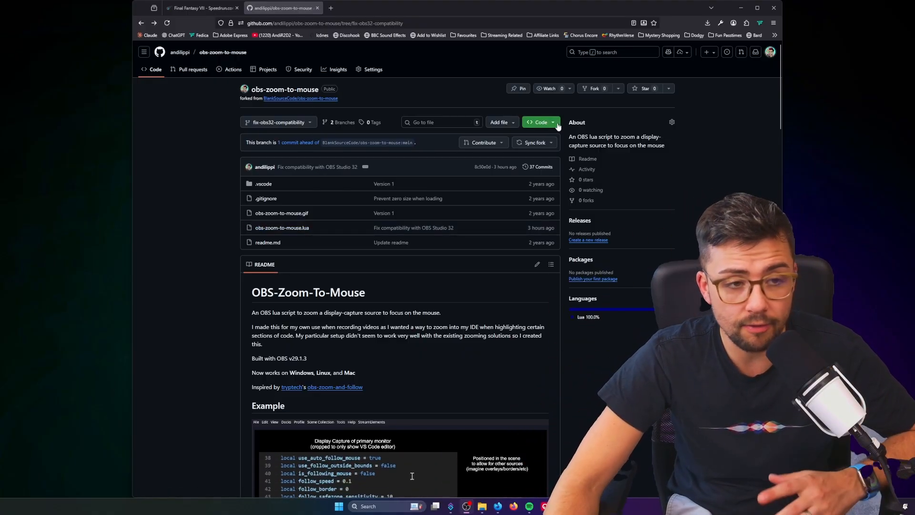
left_click(540, 122)
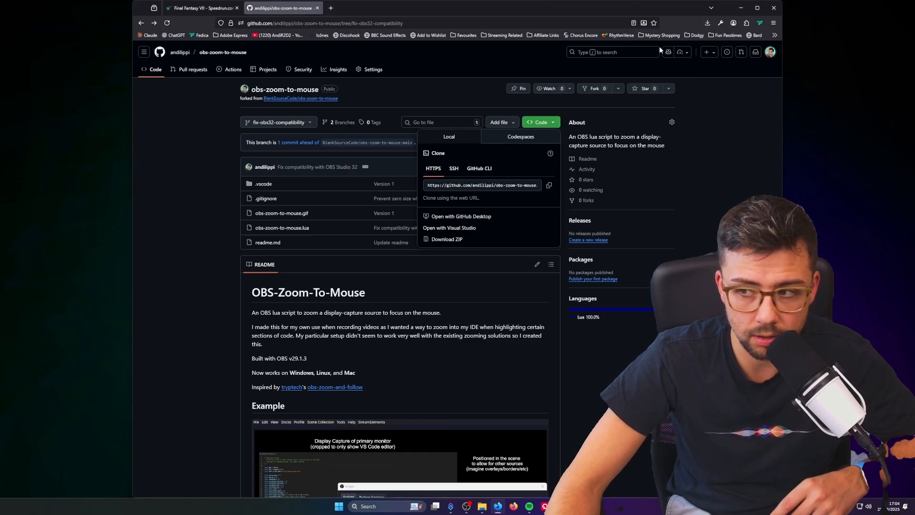
Browse the downloaded repository ZIP down to obs-zoom-to-mouse.lua and select it
left_click(446, 238)
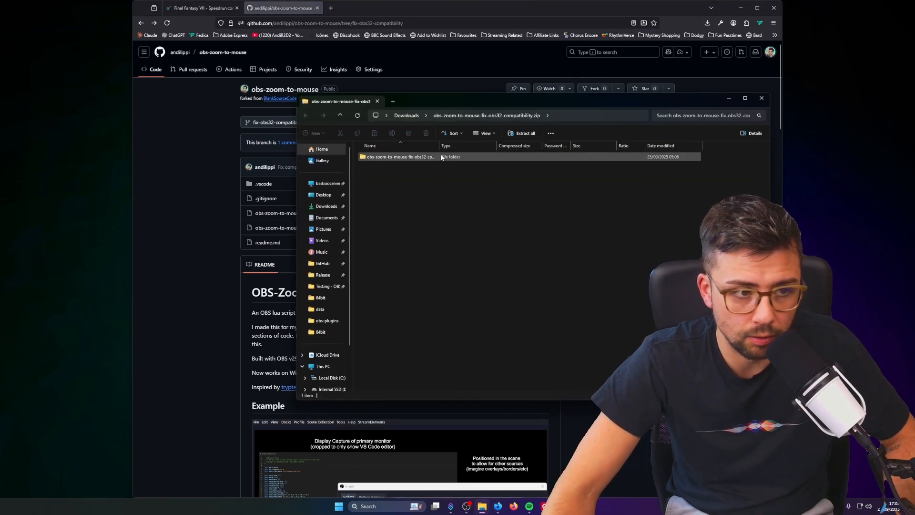
double_click(401, 157)
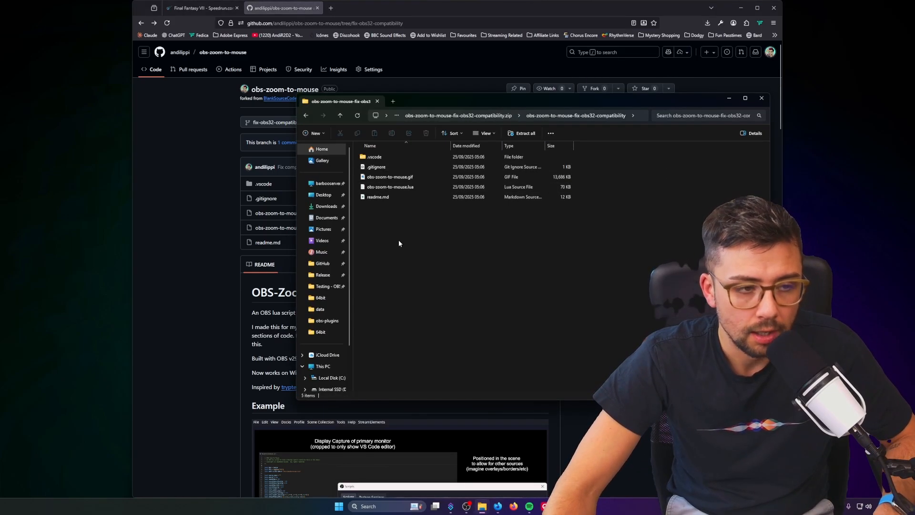
left_click(390, 176)
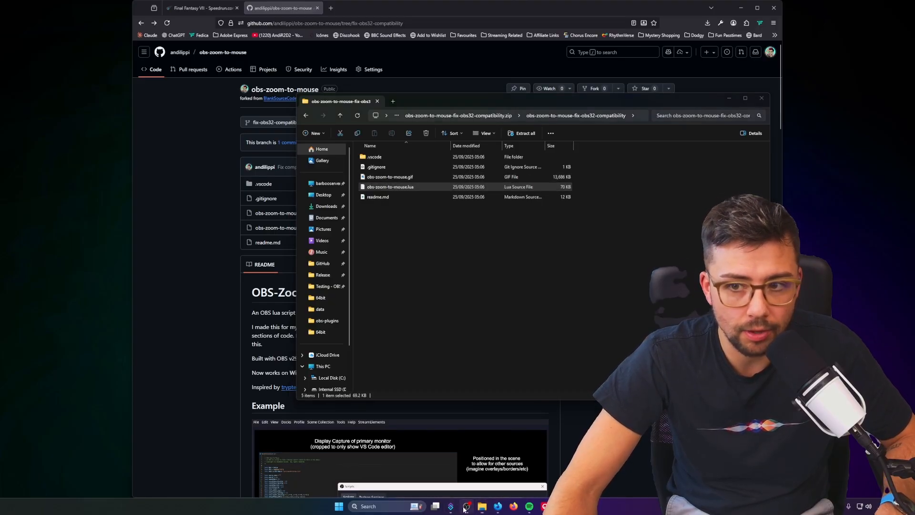
Switch to OBS Studio and bring up the Scripts manager from the Tools menu
left_click(450, 507)
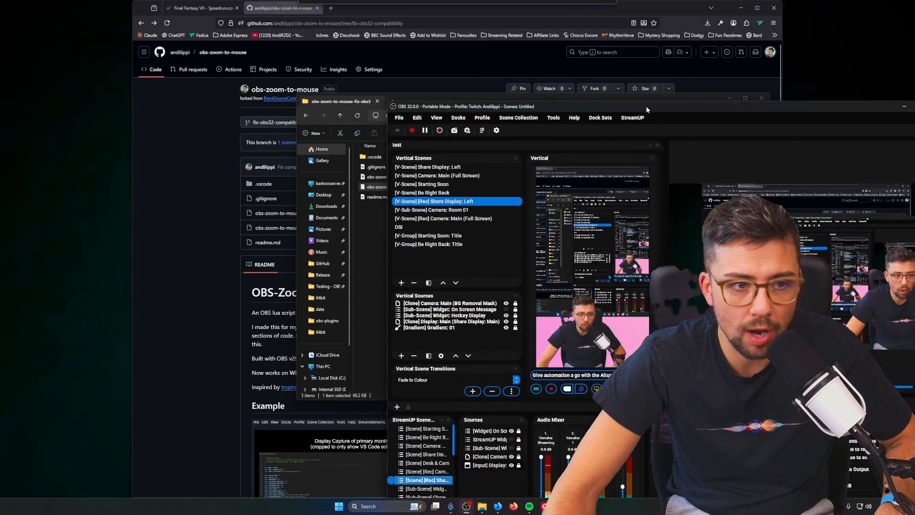
left_click(553, 118)
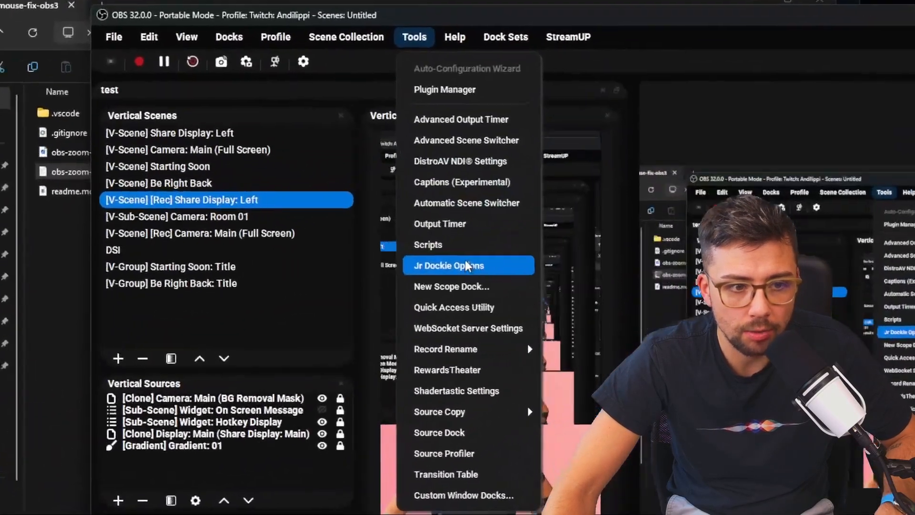
left_click(428, 245)
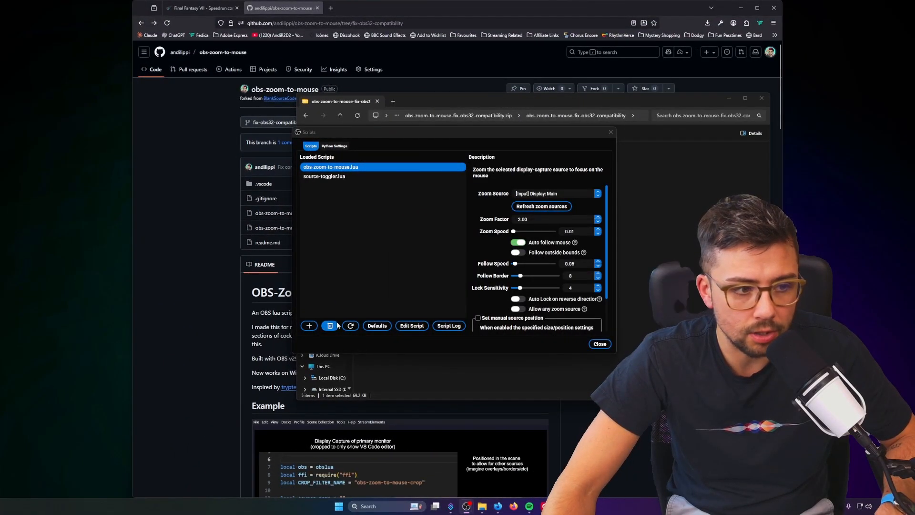
Dismiss the Scripts window, leaving obs-zoom-to-mouse.lua loaded
left_click(309, 326)
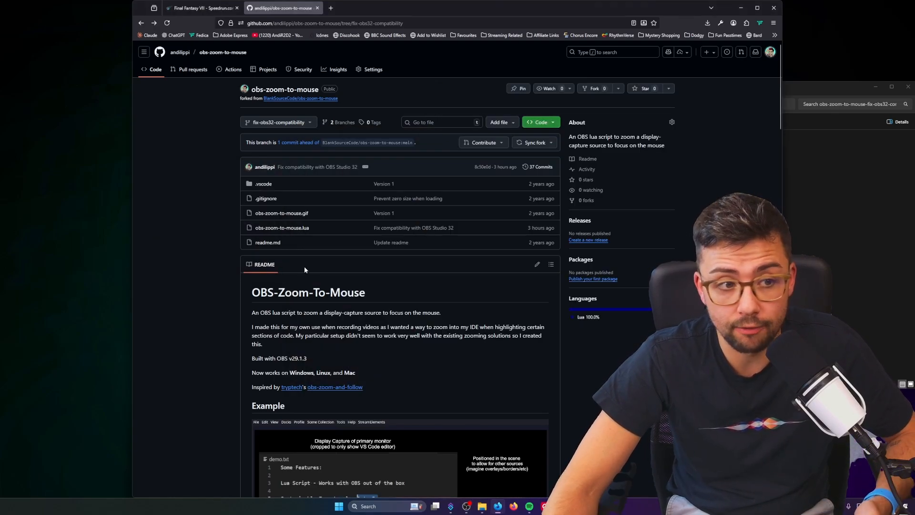
mouse_move(334, 165)
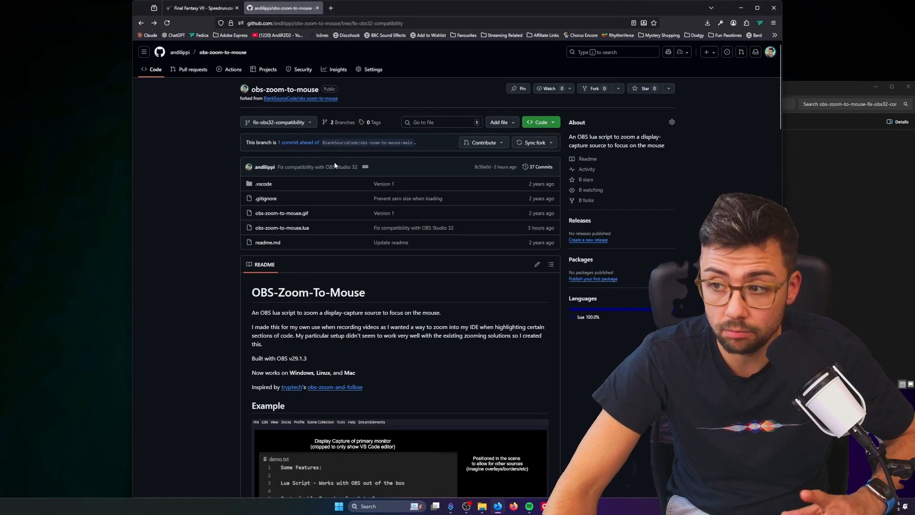